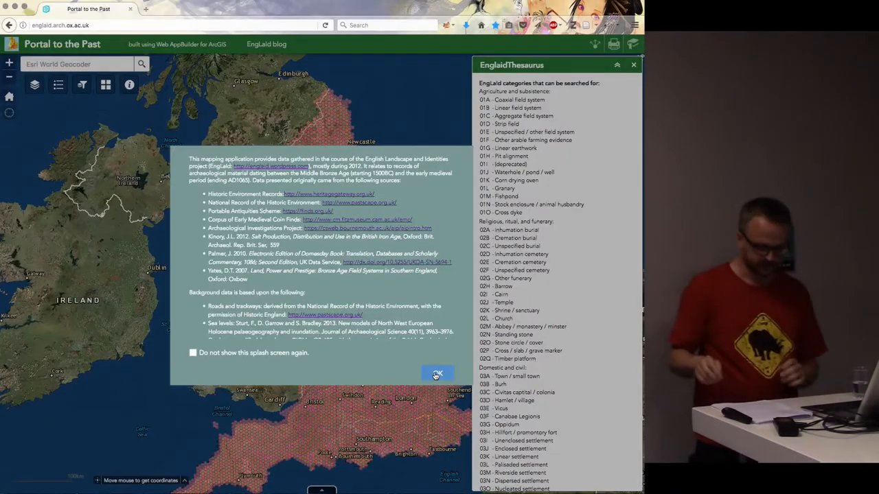
Dismiss the splash screen and fold away the thesaurus after locating 04A Villa.
click(437, 373)
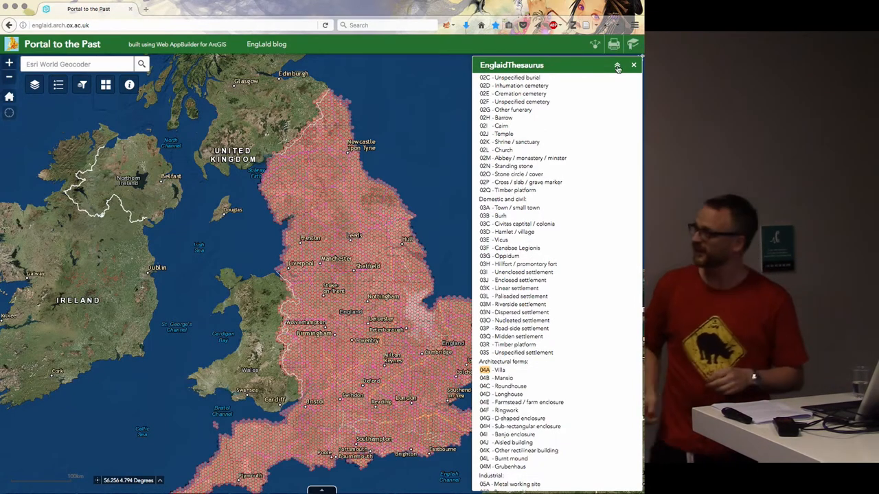
click(82, 84)
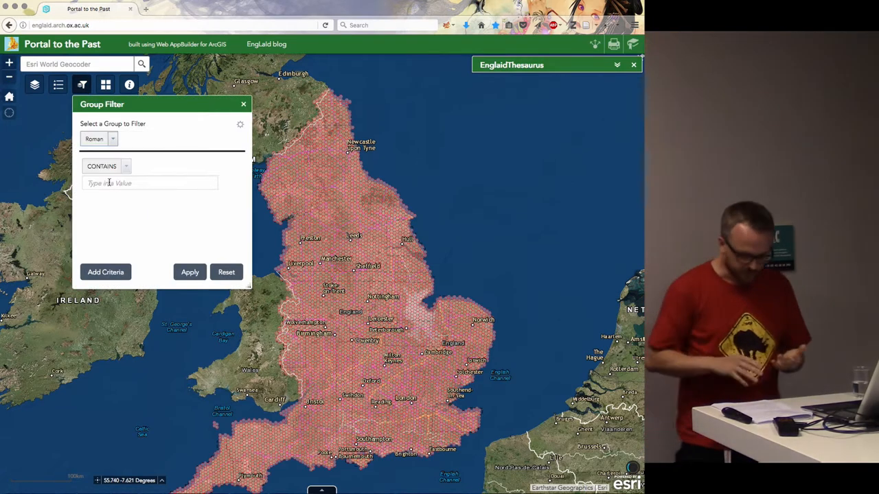
Filter the Roman group to code 04A and persist it after the widget closes.
text(04A)
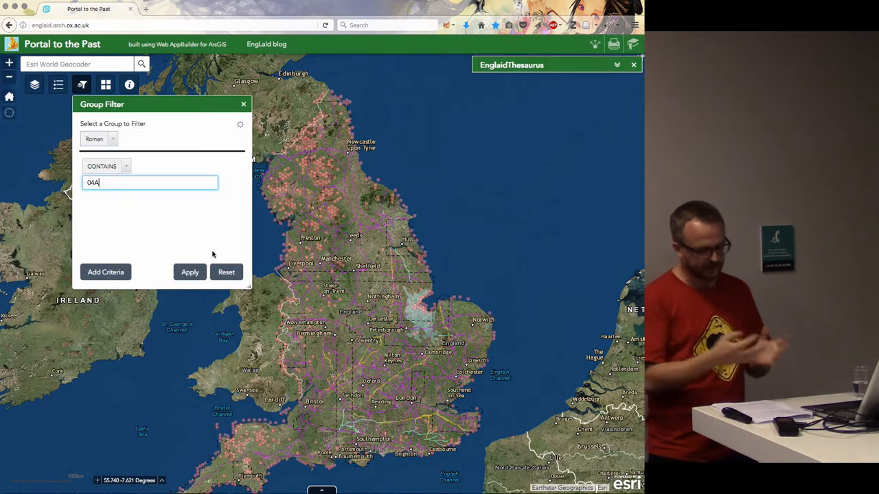
click(189, 272)
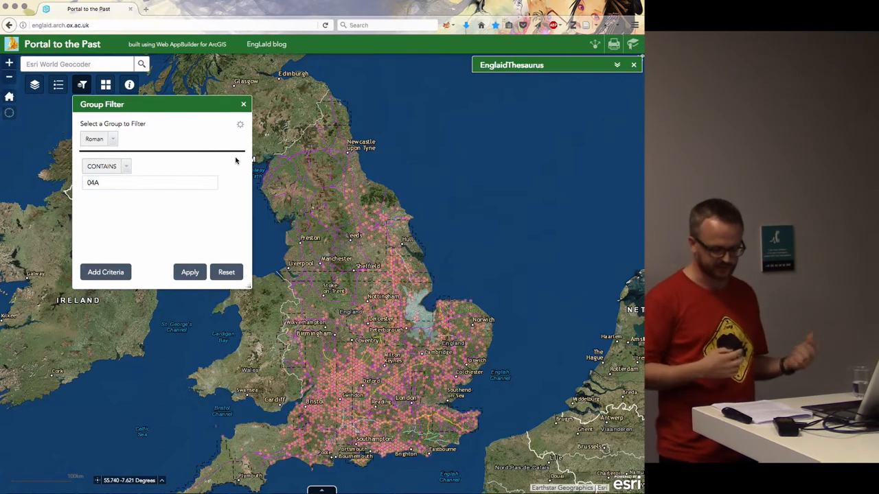
click(241, 124)
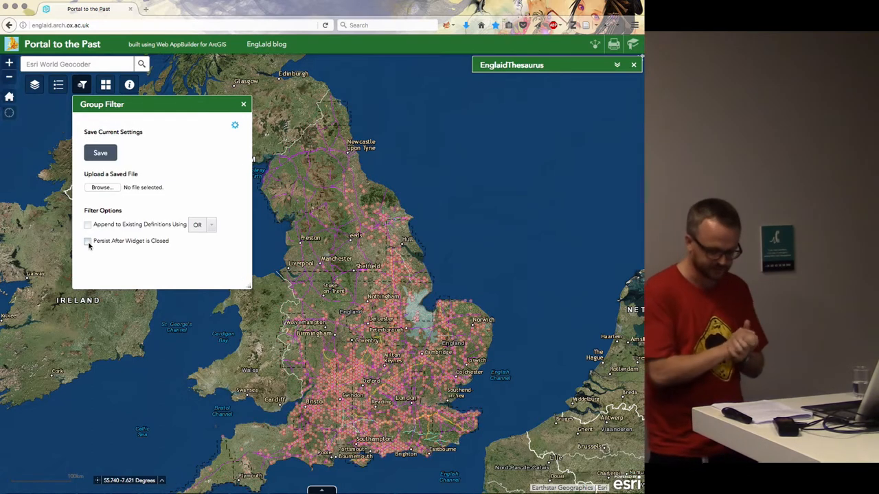
click(243, 103)
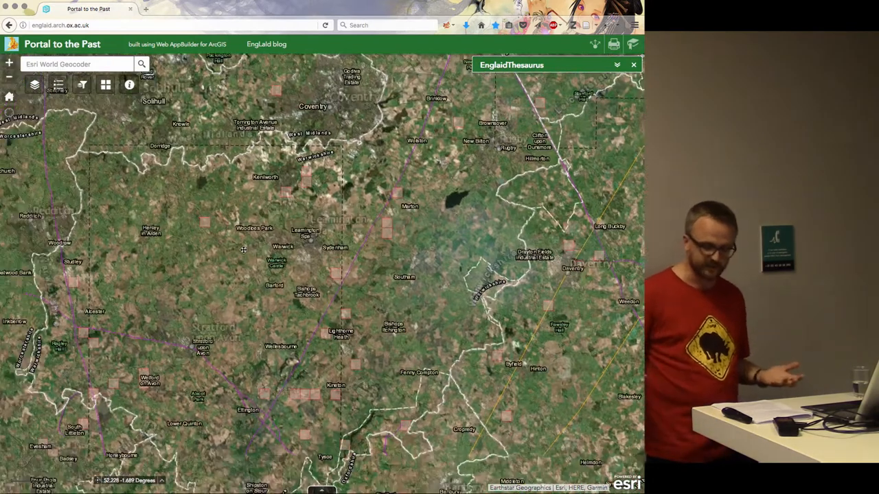
Switch the basemap to Imagery and bring up the Layer List.
click(105, 85)
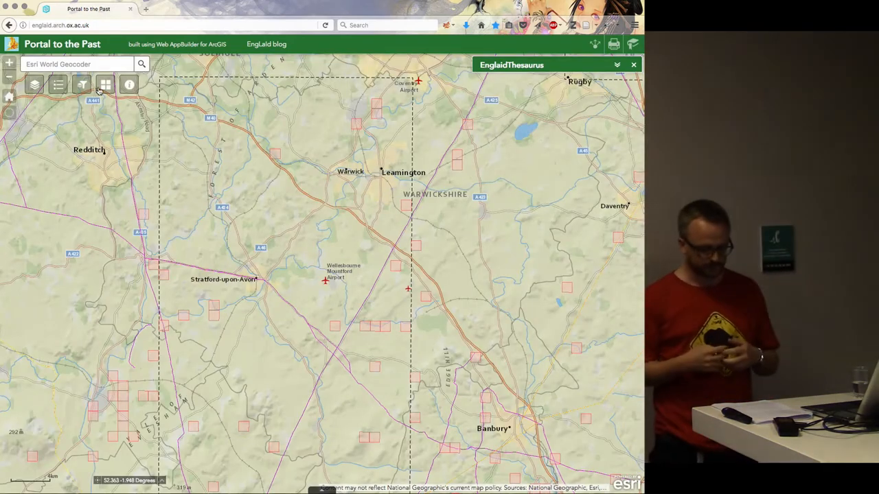
click(105, 83)
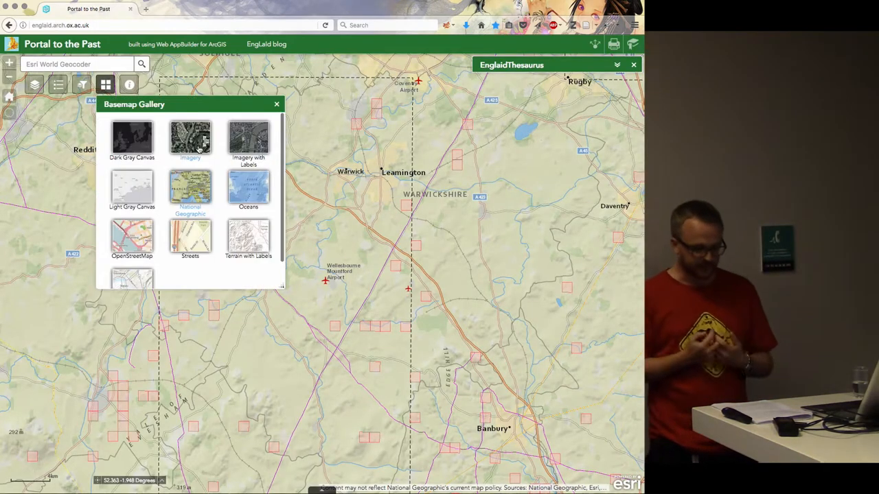
click(190, 137)
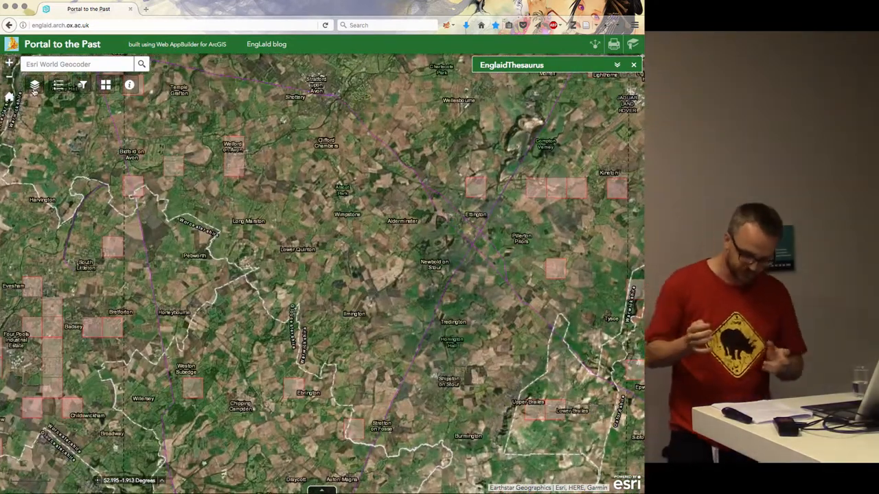
click(35, 84)
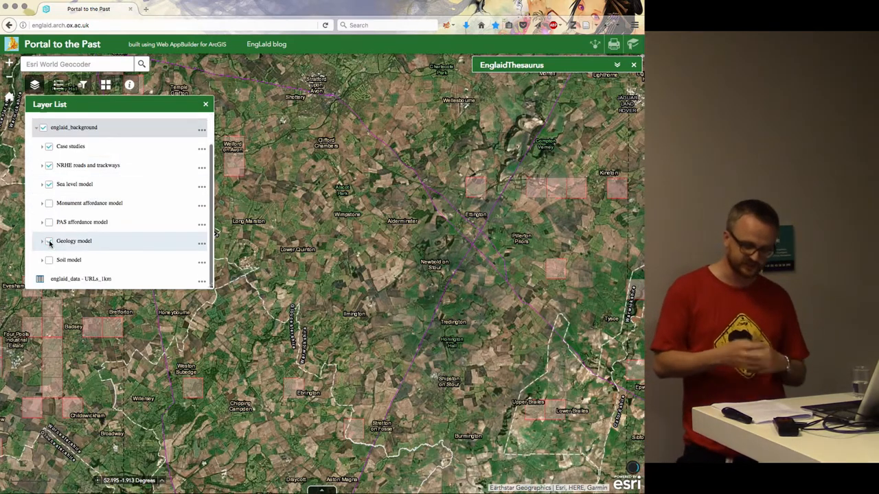
Show the Geology model and check the geology and soil colour legends.
click(48, 241)
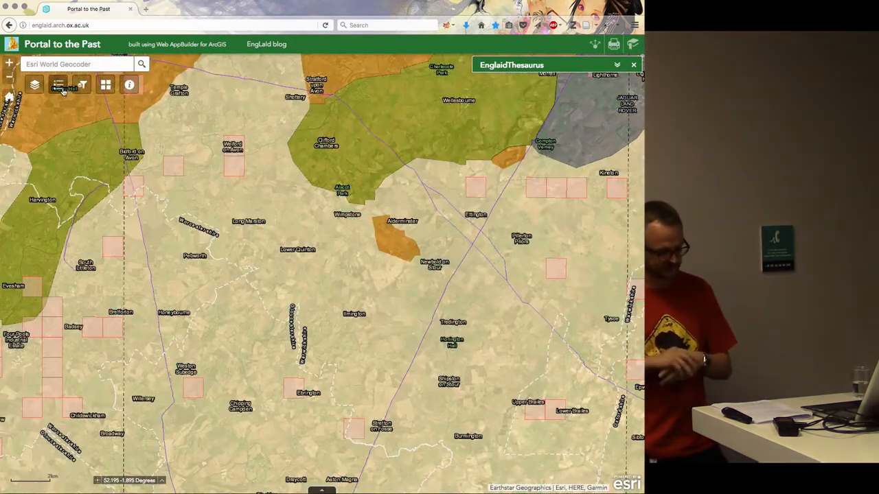
click(58, 84)
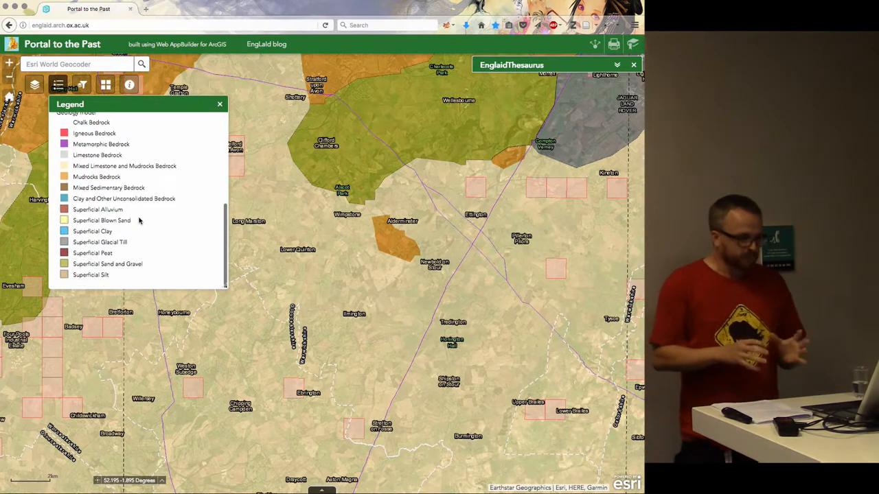
click(58, 84)
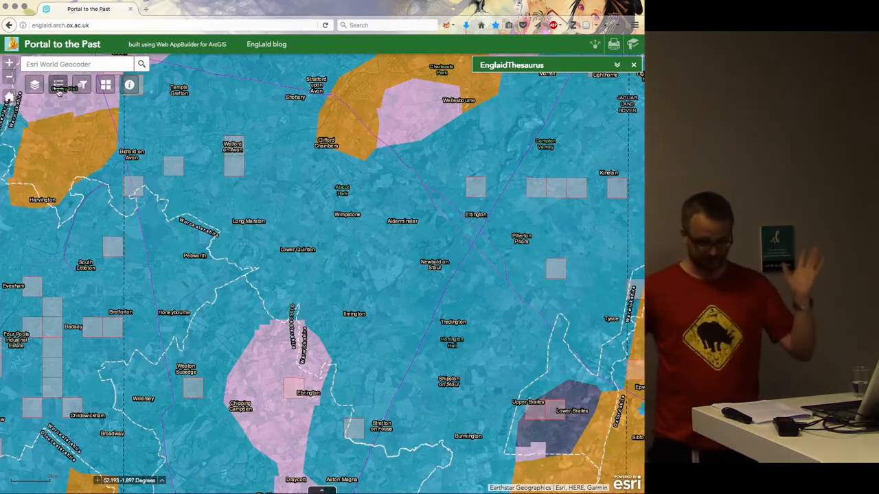
click(58, 85)
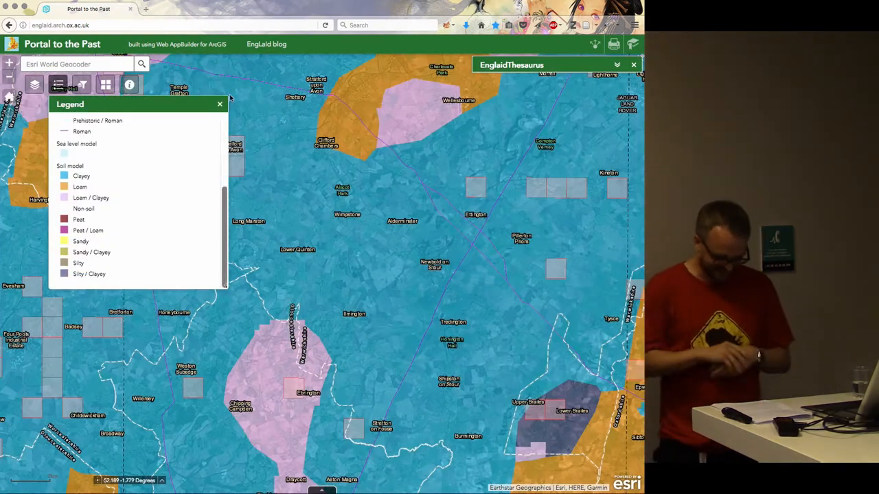
click(34, 85)
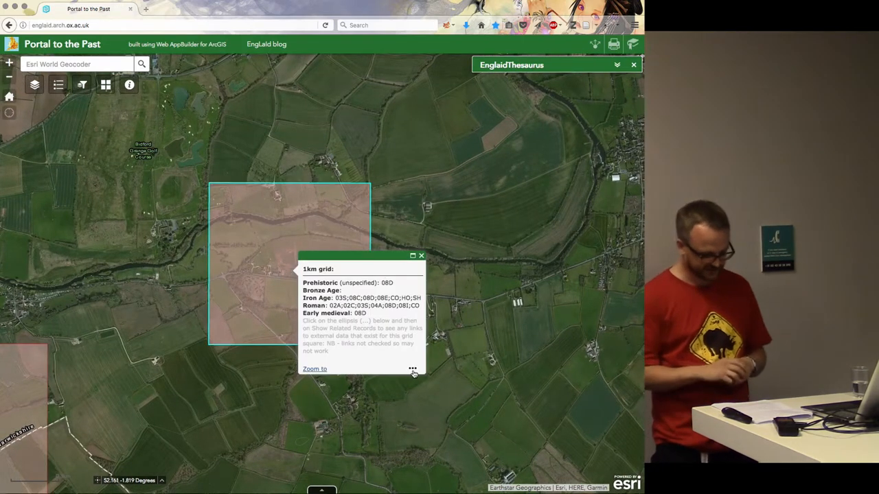
Show related records, read Timetrail record WA4708 for Welford villa, then return to the map.
click(315, 369)
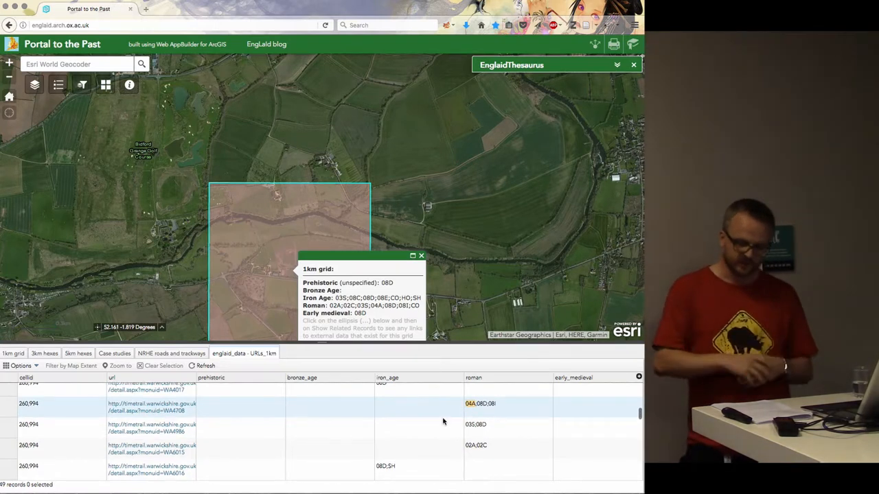
click(151, 407)
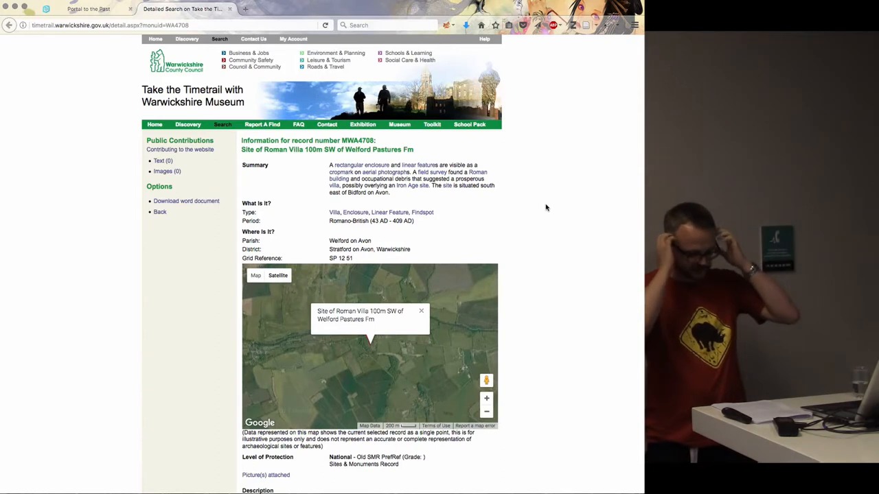
scroll(down, 3)
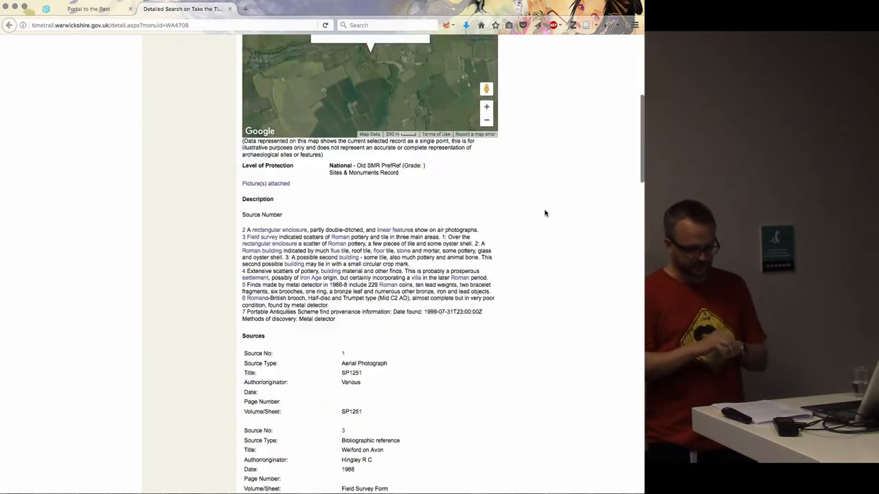
scroll(down, 3)
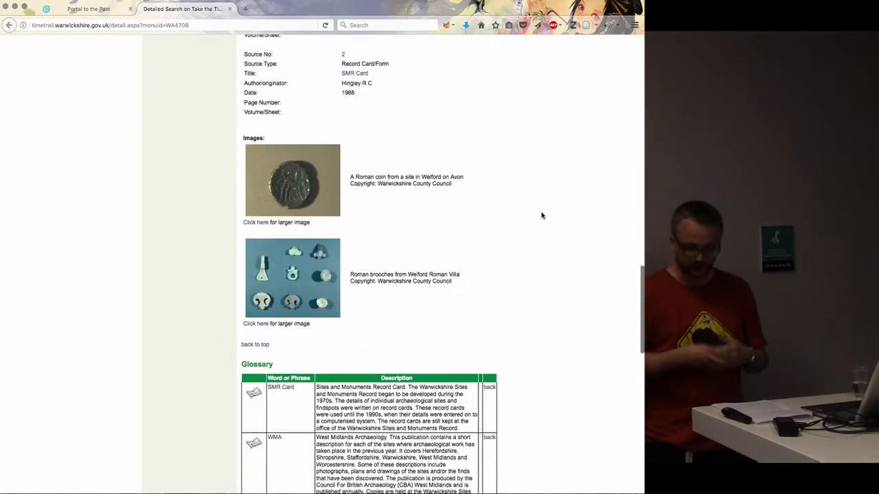
click(88, 8)
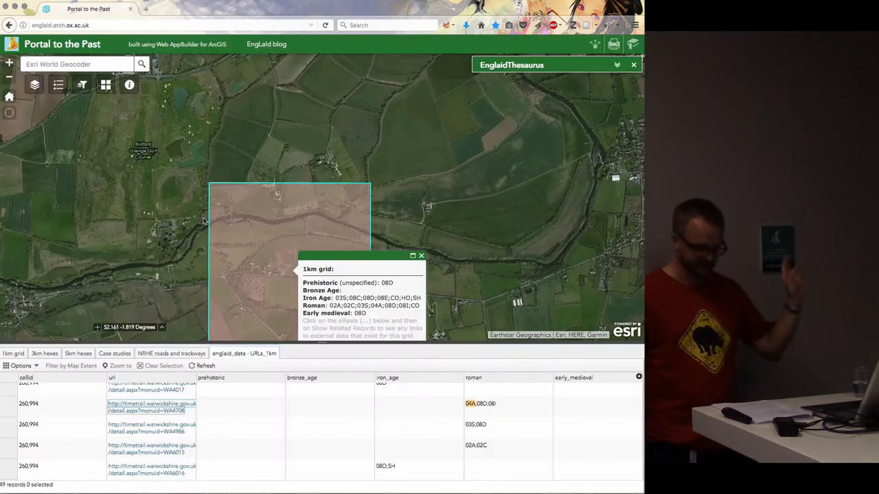